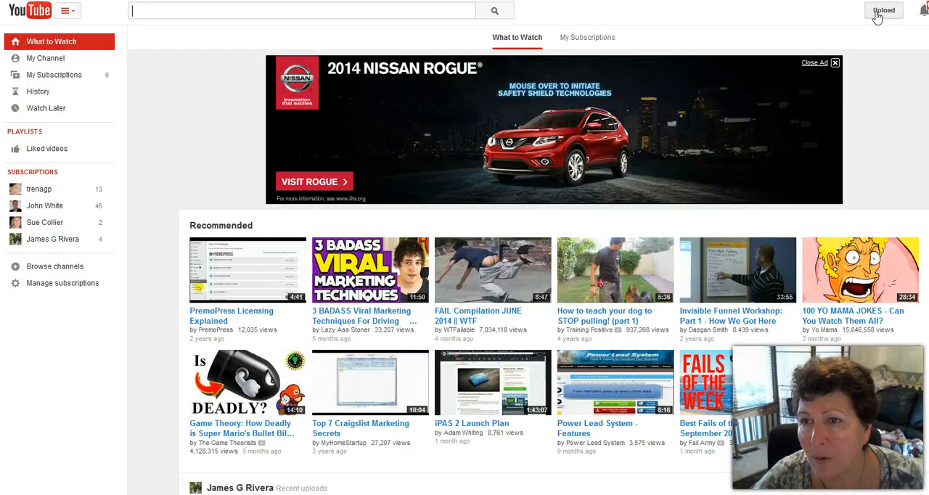
# Open your own YouTube channel page from the home page's My Channel link
pyautogui.click(302, 10)
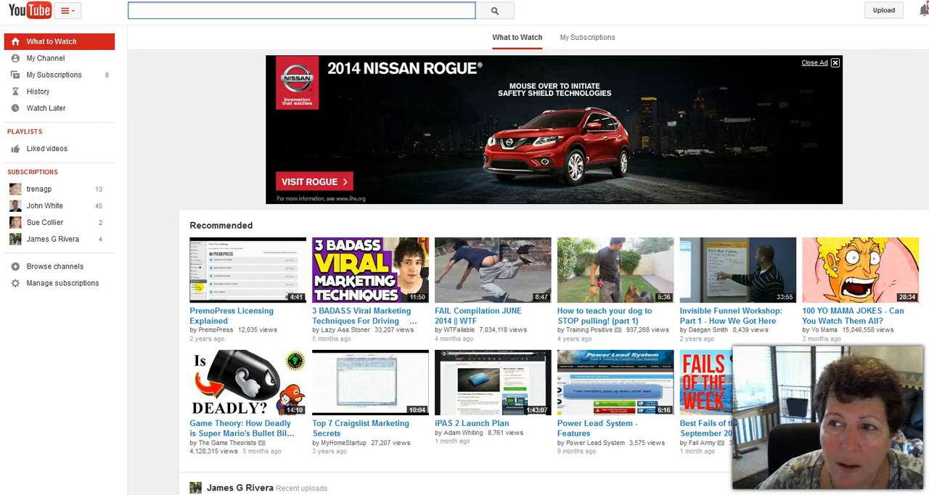
pyautogui.click(923, 10)
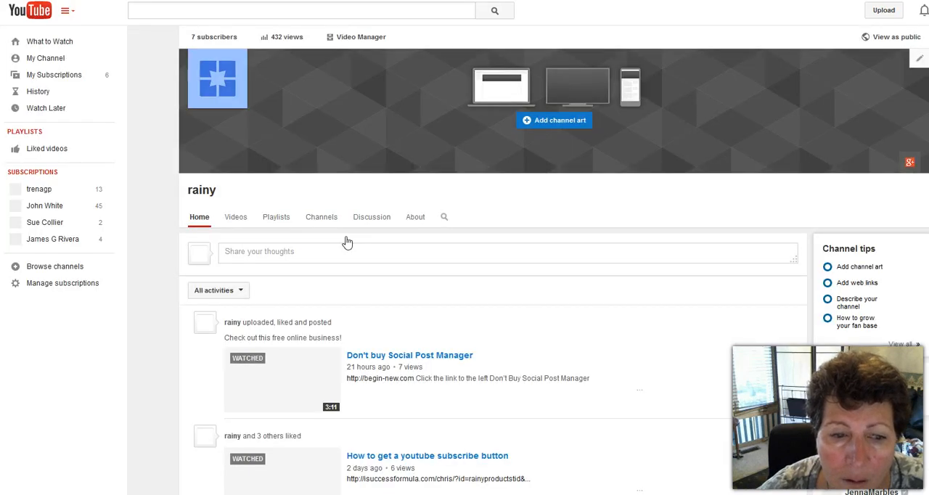
# Scroll the Video Manager's 23 uploads down toward the Life without limits video
pyautogui.scroll(-3)
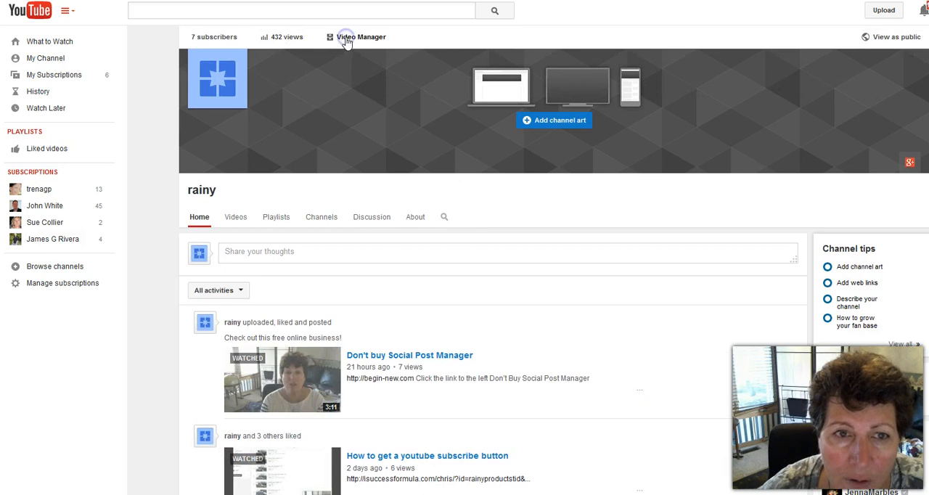
pyautogui.moveTo(310, 204)
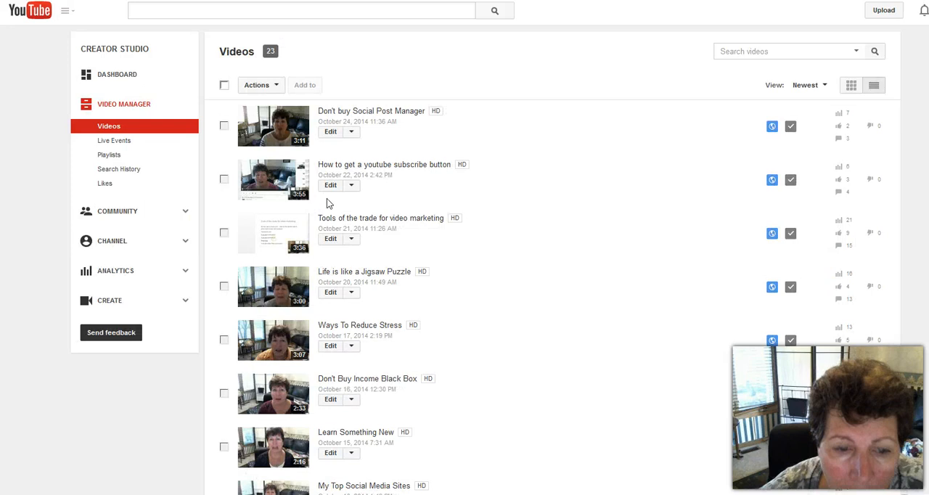
pyautogui.scroll(-3)
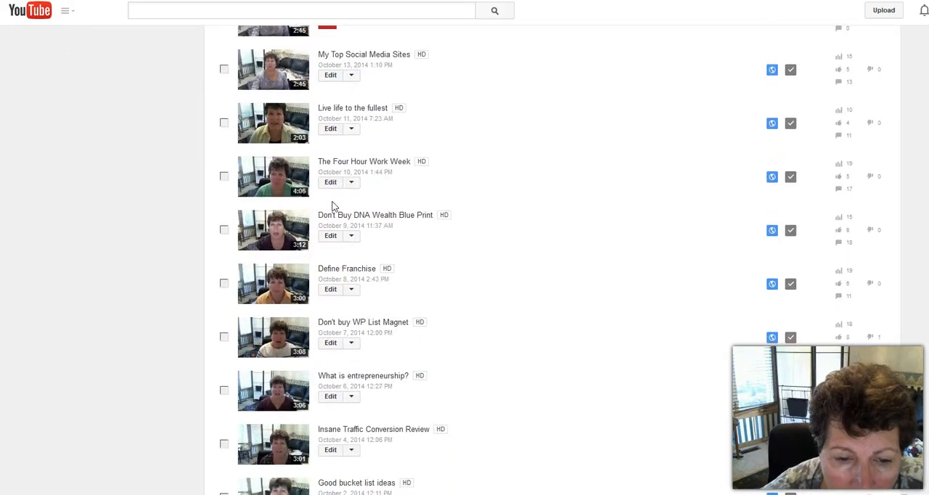
pyautogui.scroll(-3)
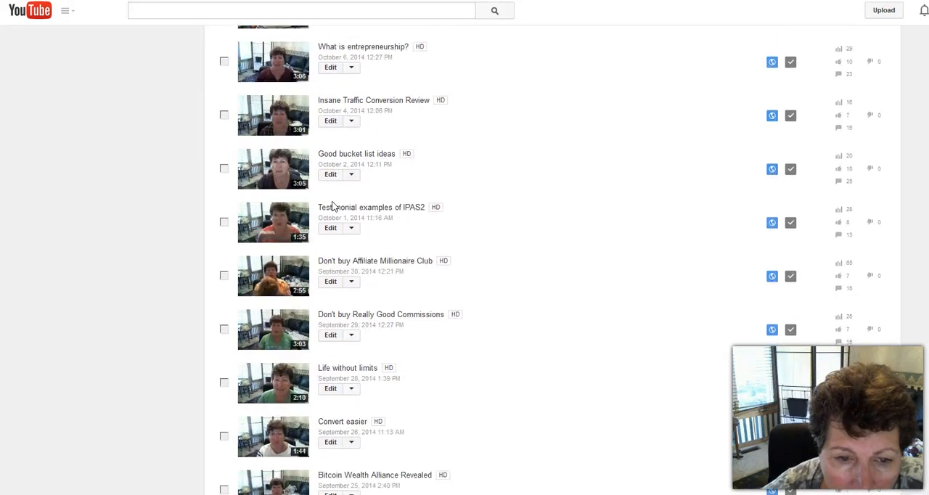
pyautogui.moveTo(369, 379)
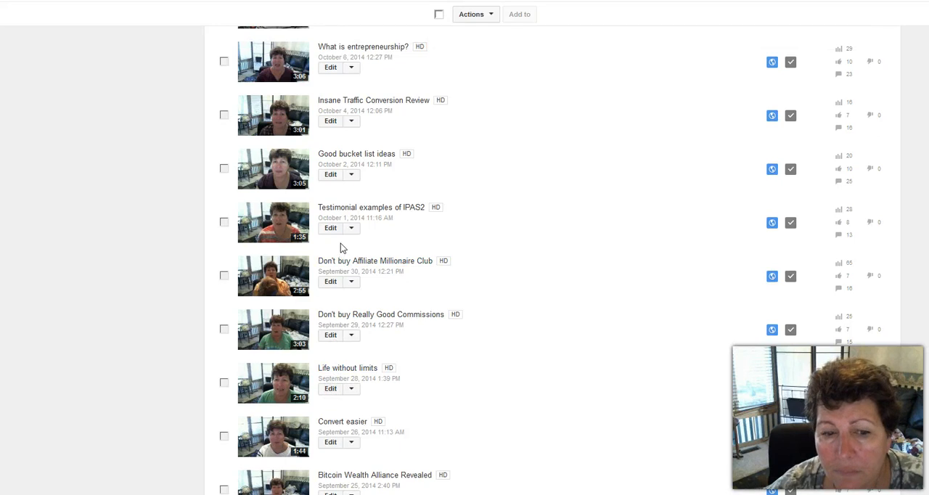
# Edit Life without limits and load its Annotations tab with the player and timeline
pyautogui.click(330, 389)
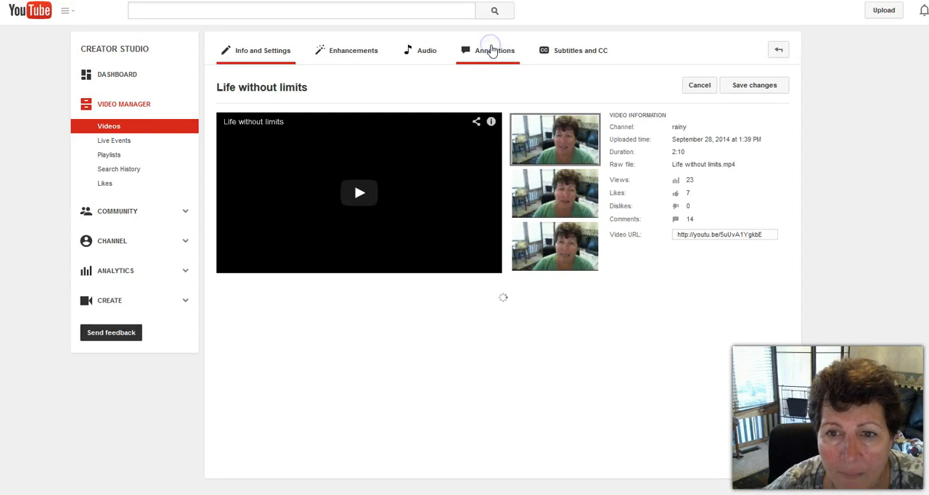
pyautogui.click(262, 50)
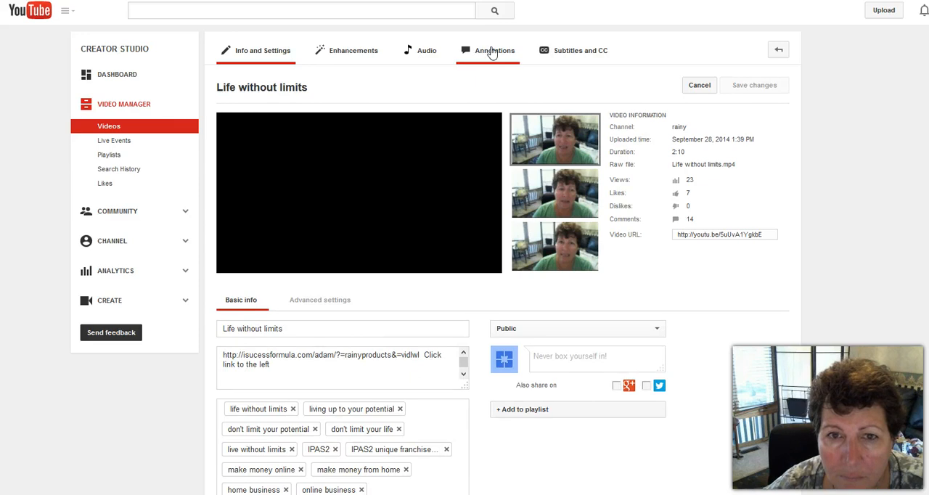
pyautogui.click(494, 50)
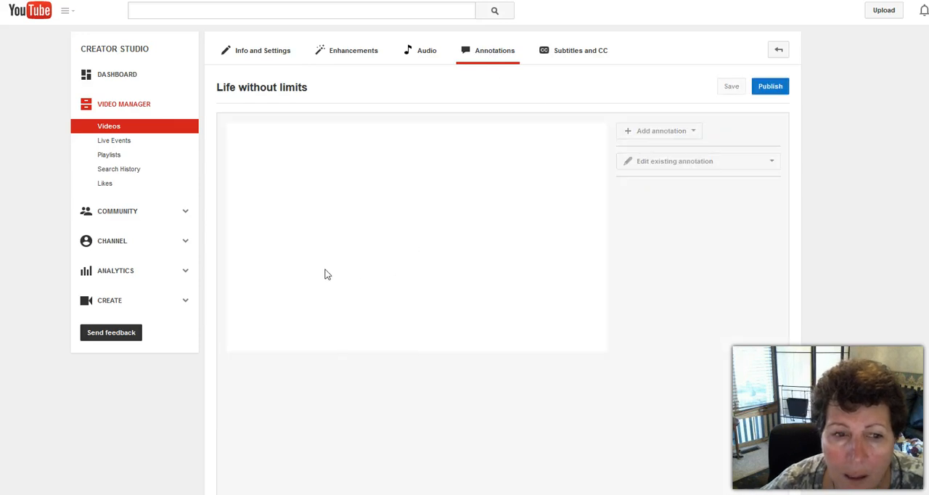
pyautogui.moveTo(368, 262)
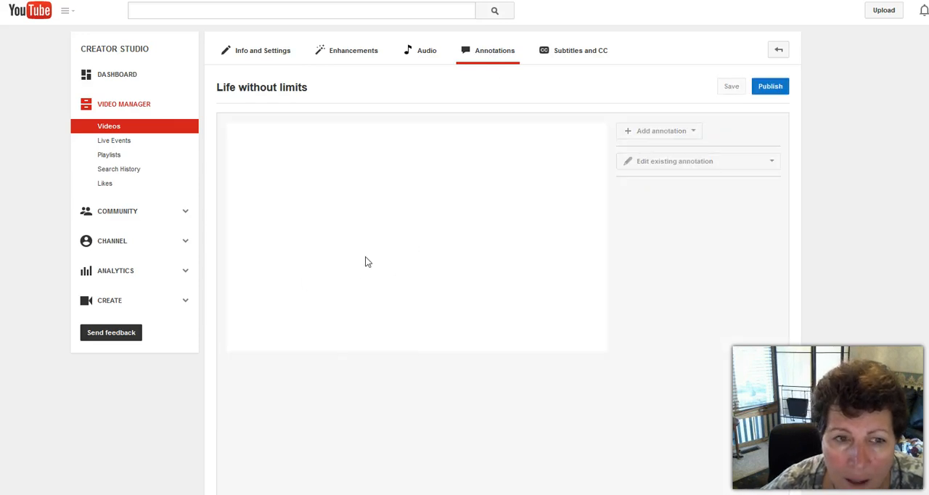
pyautogui.click(242, 343)
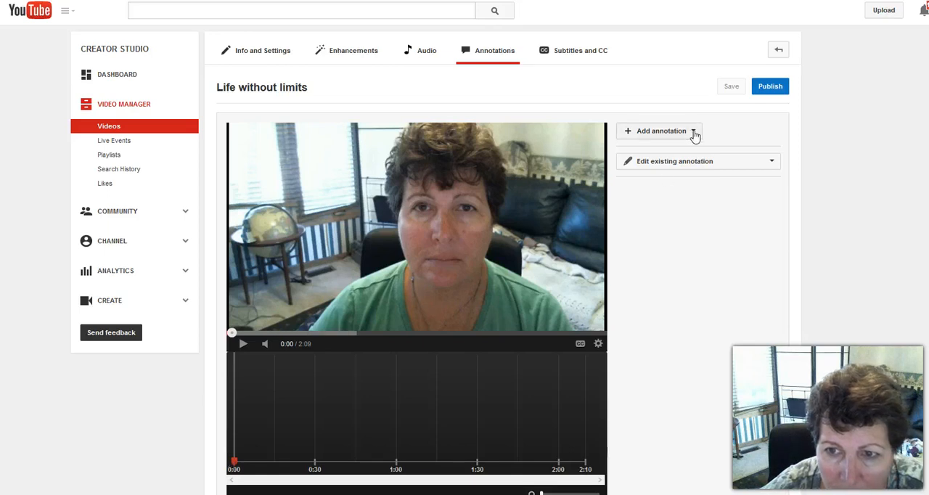
# Add and save an empty Title annotation spanning 0:00 to 0:06.5
pyautogui.click(661, 131)
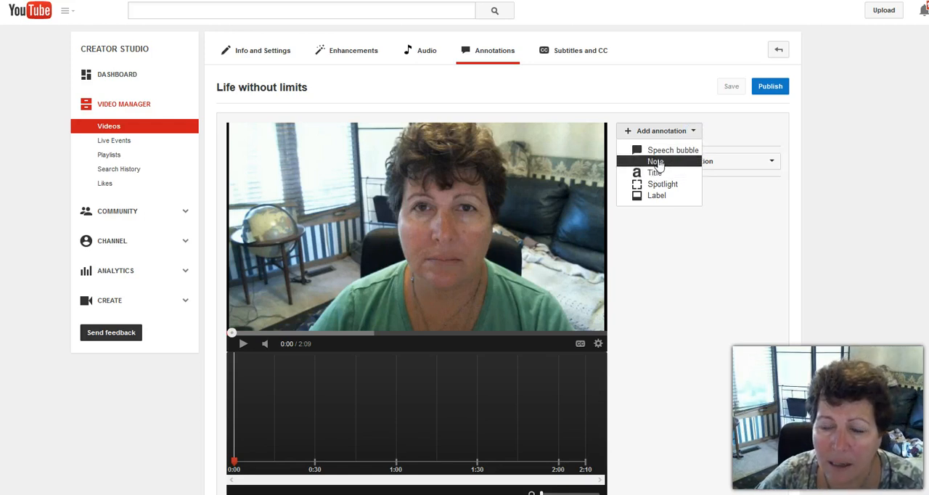
pyautogui.moveTo(655, 173)
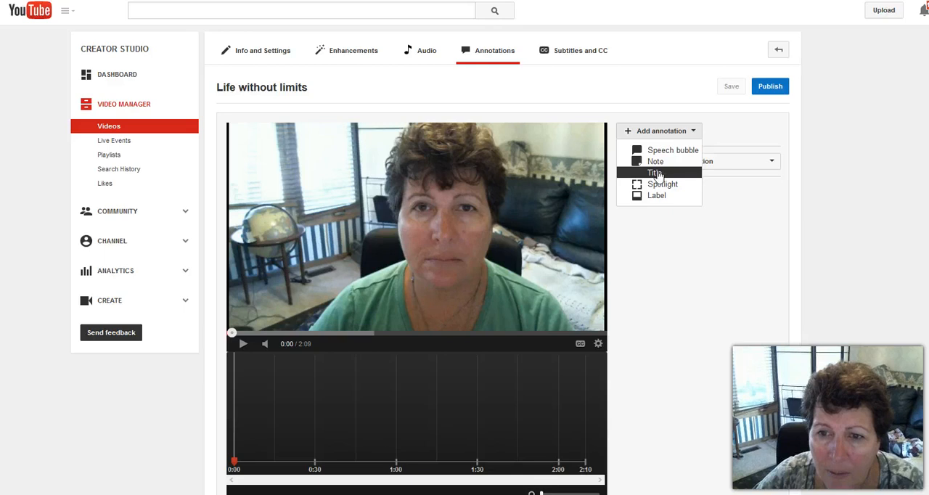
pyautogui.click(655, 173)
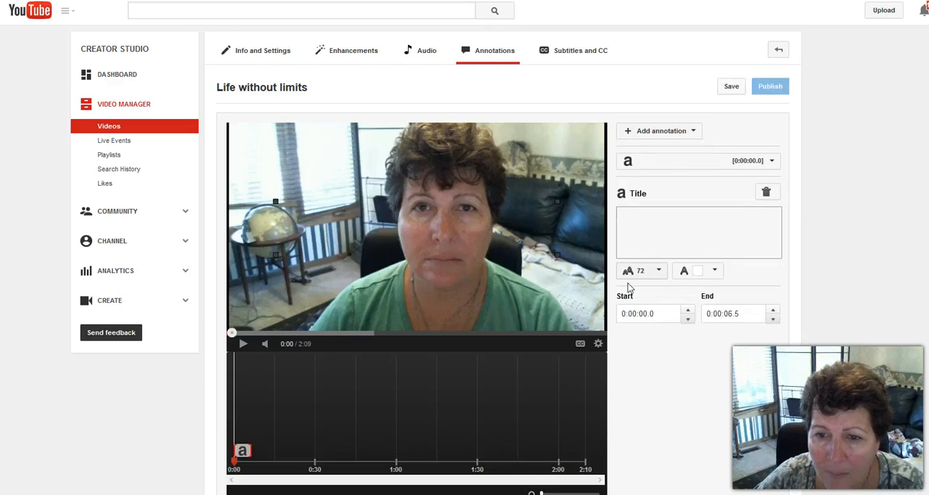
pyautogui.click(730, 86)
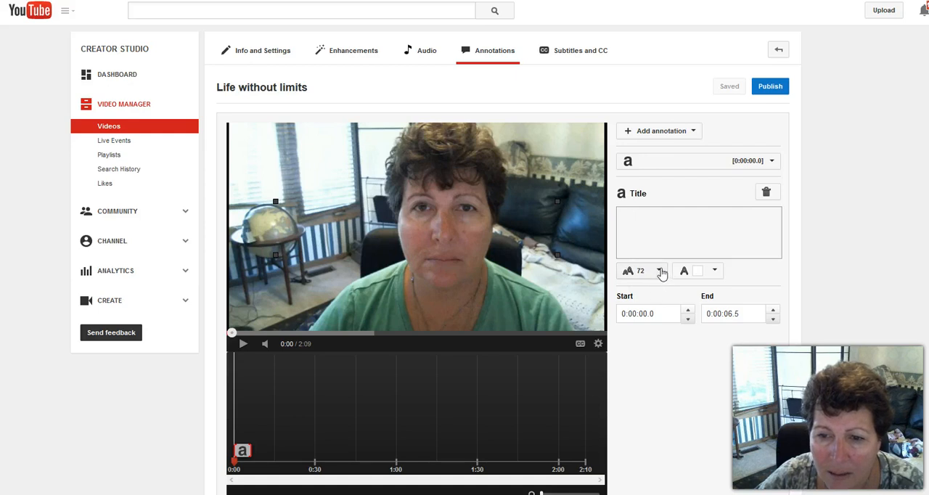
pyautogui.click(656, 270)
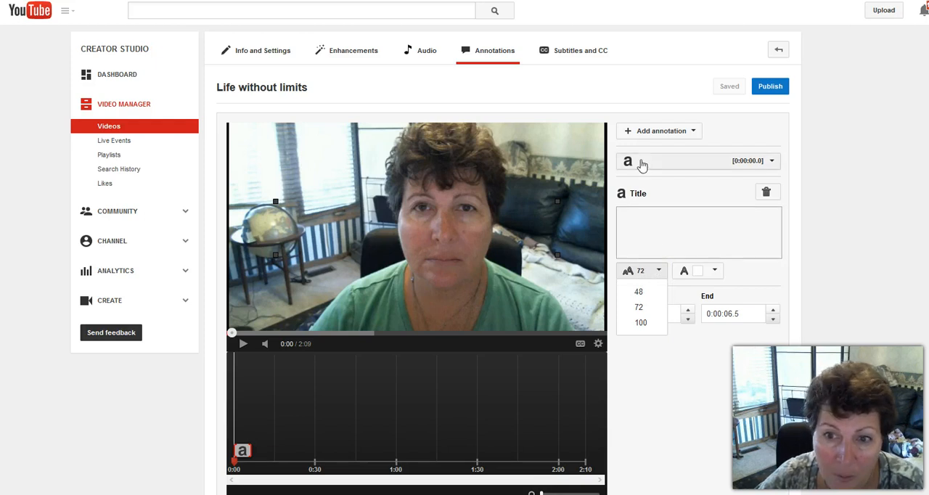
pyautogui.moveTo(695, 131)
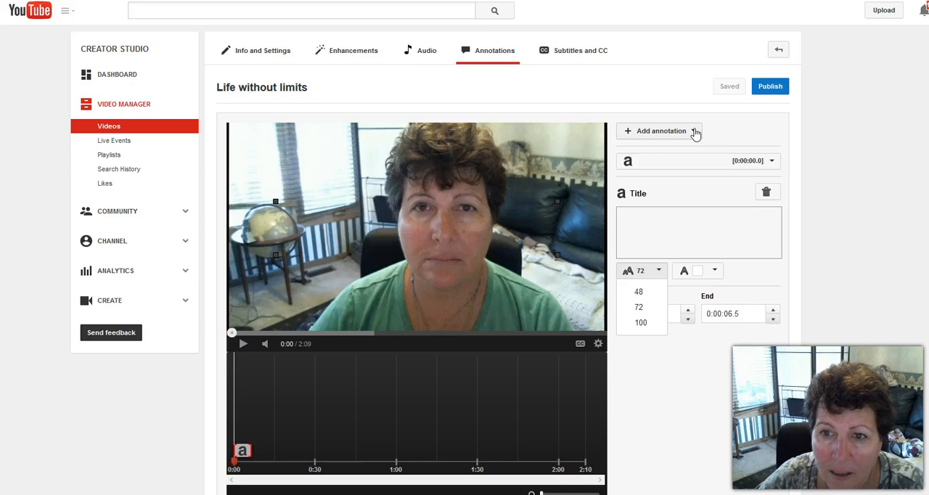
# Add a Note annotation at size 16 reading 'Life without limits'
pyautogui.click(661, 131)
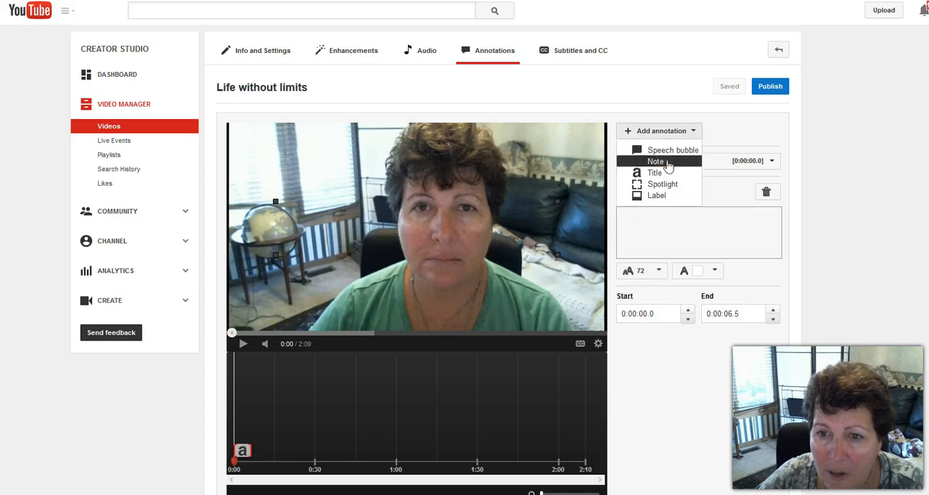
pyautogui.click(655, 161)
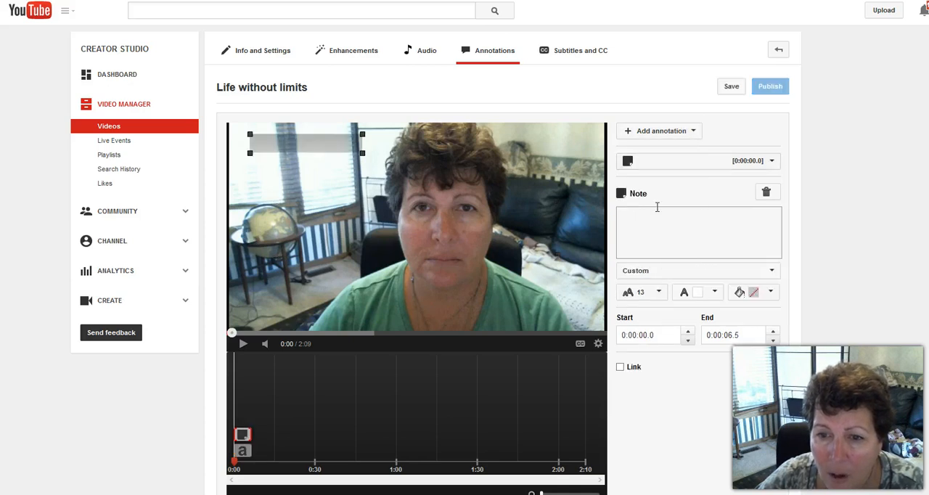
pyautogui.click(657, 292)
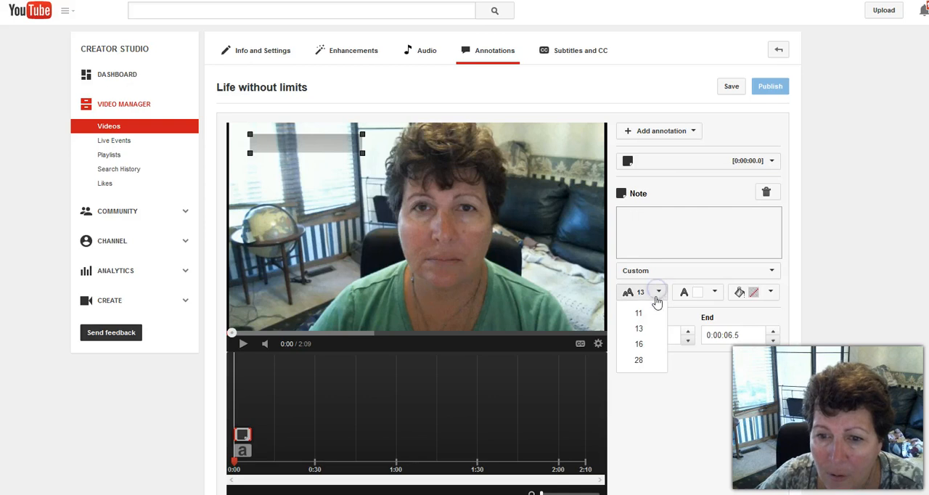
pyautogui.click(658, 292)
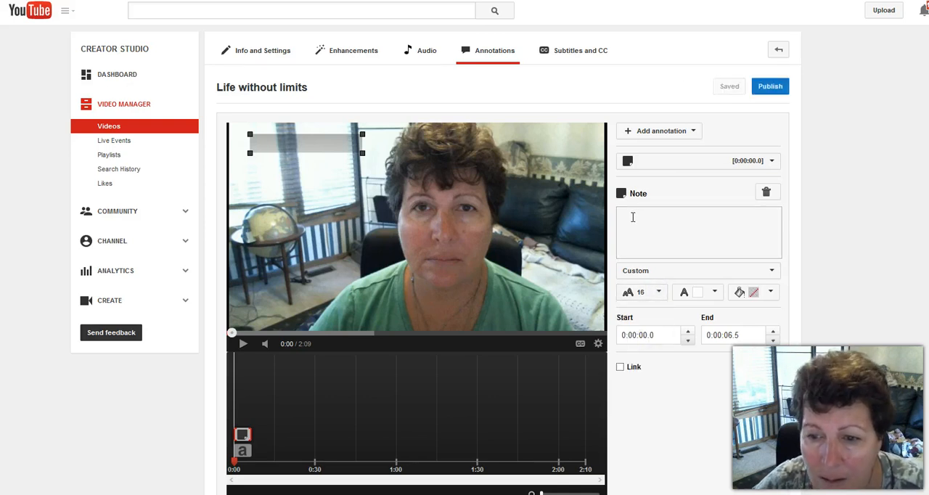
pyautogui.click(698, 233)
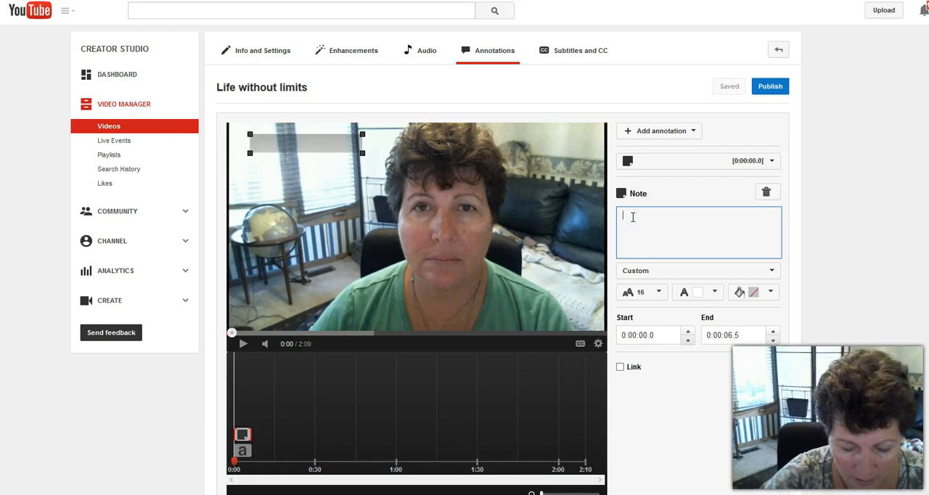
pyautogui.write('Life without limit')
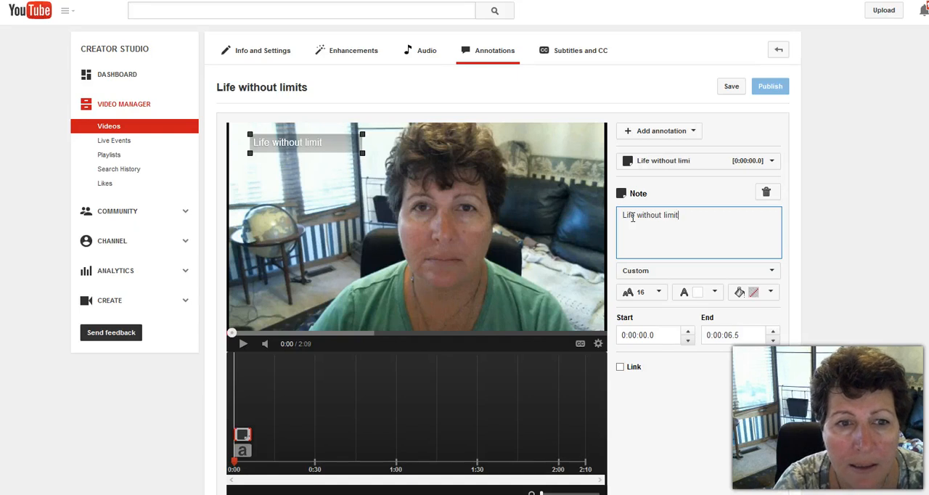
pyautogui.write('s')
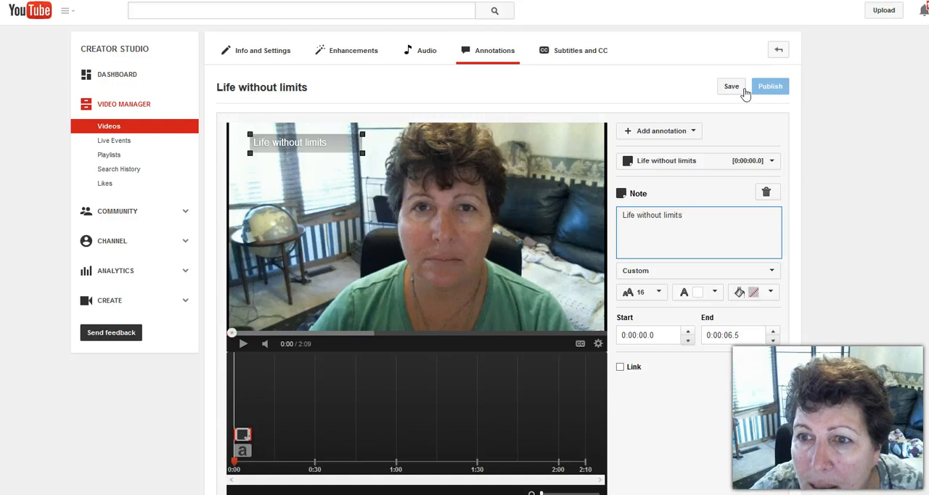
# Save the note and publish the annotations so the button shows Published
pyautogui.click(730, 86)
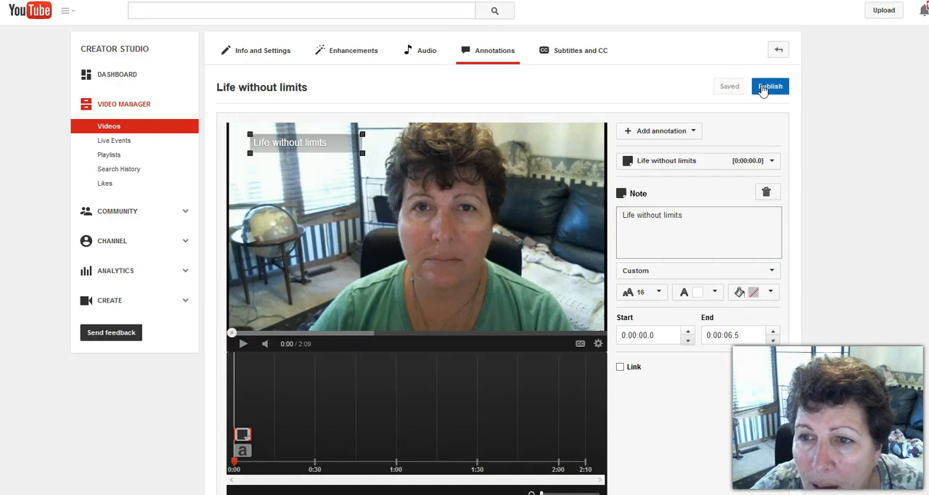
pyautogui.click(769, 85)
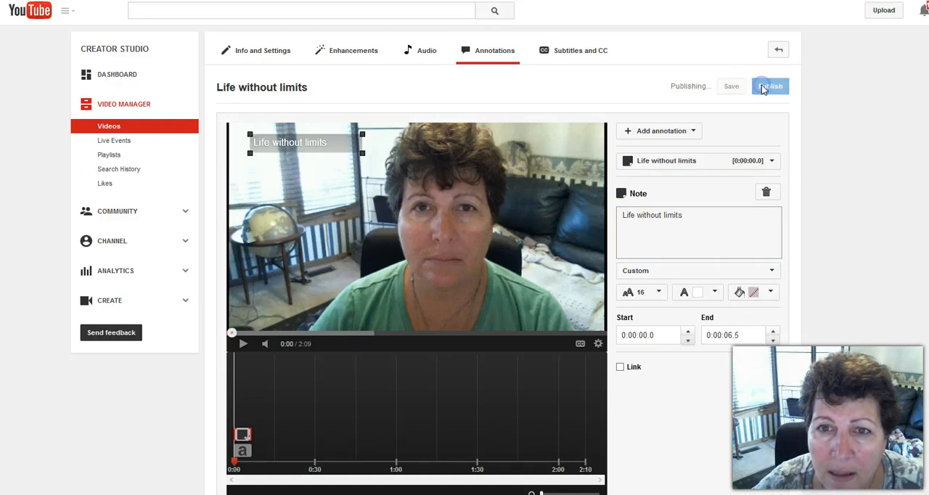
pyautogui.click(769, 86)
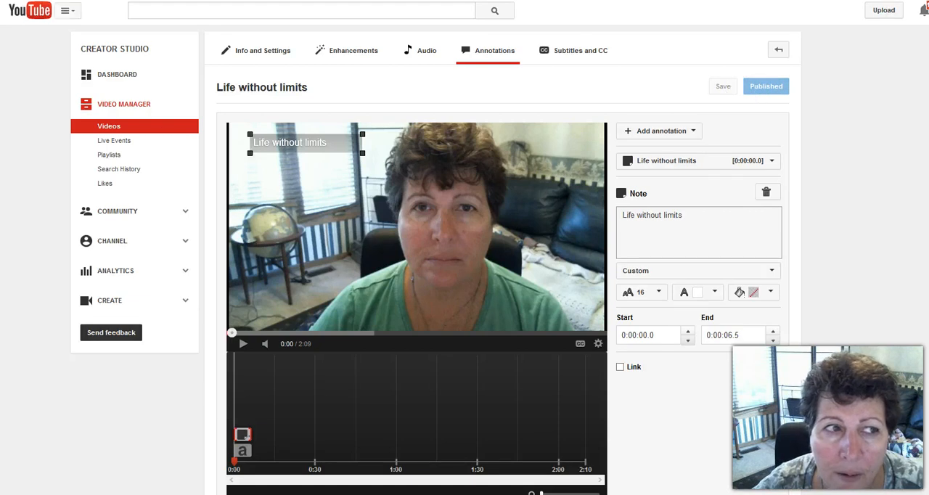
pyautogui.moveTo(22, 8)
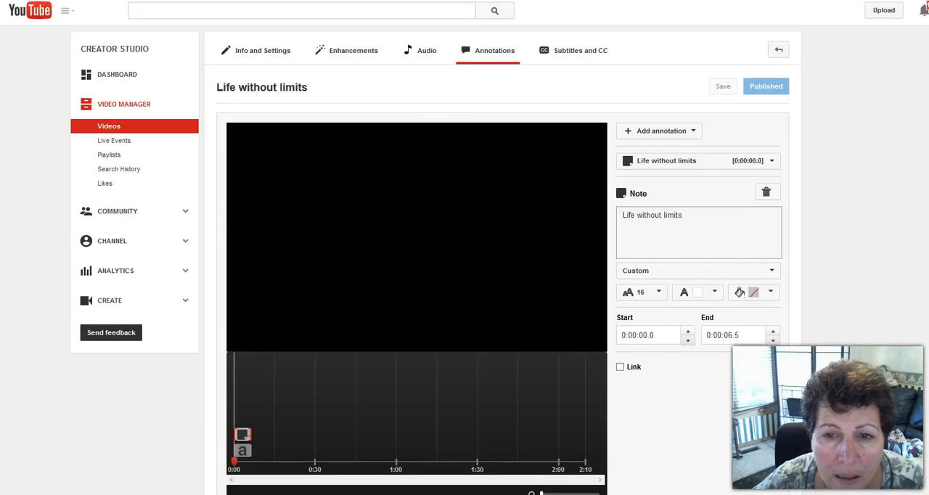
# Play the preview in Info and Settings, then go back to the Videos list
pyautogui.click(263, 50)
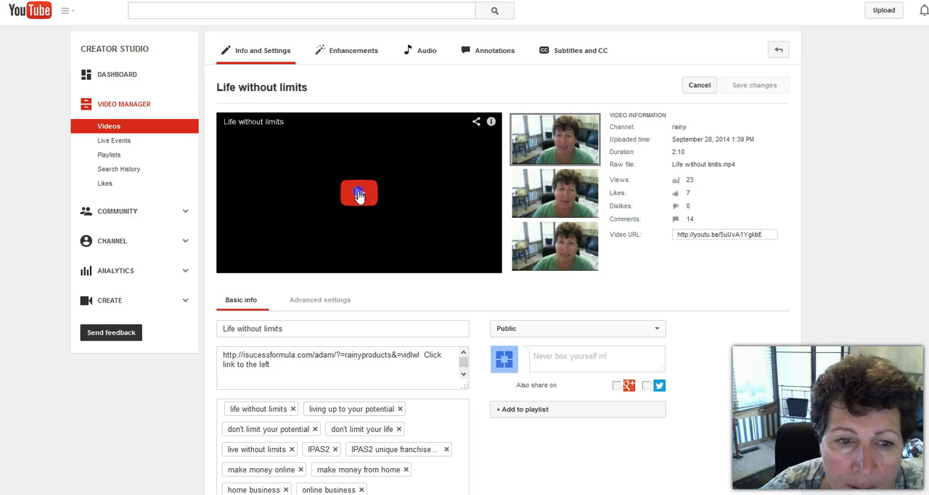
pyautogui.click(358, 193)
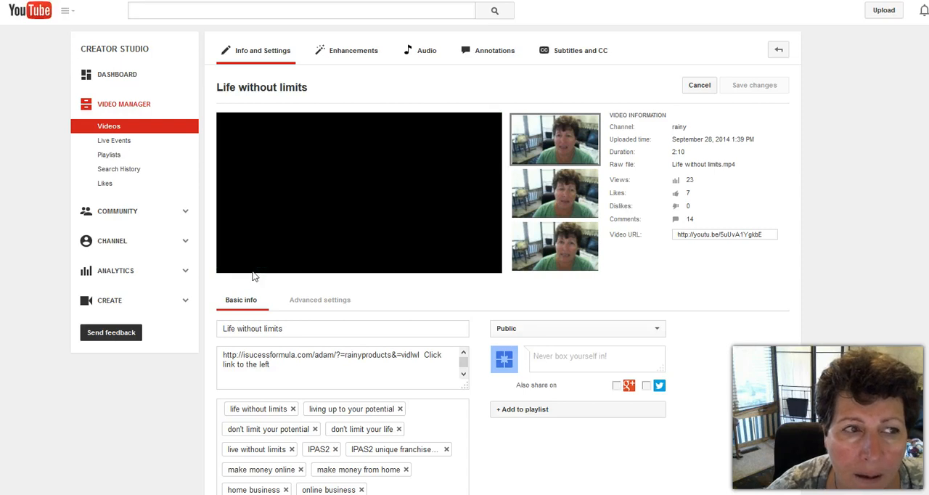
pyautogui.click(778, 49)
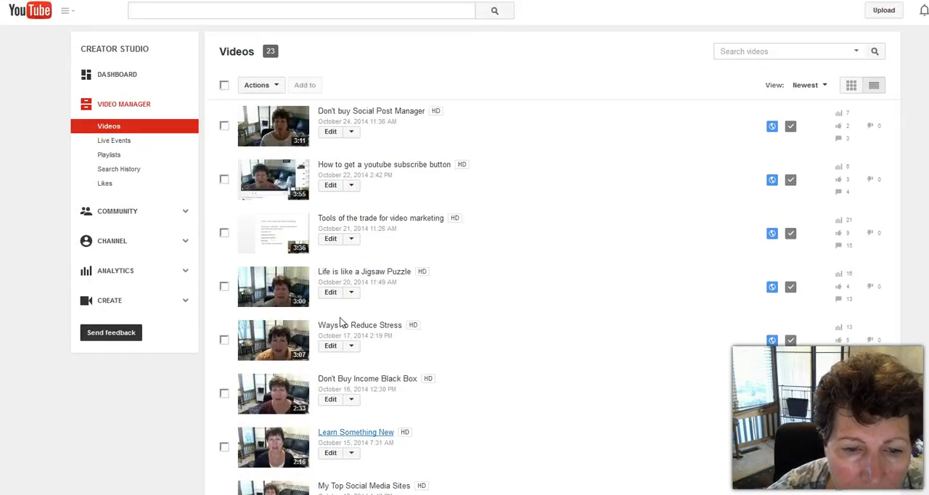
# Open the Life without limits watch page, playing with its note annotation visible
pyautogui.scroll(-3)
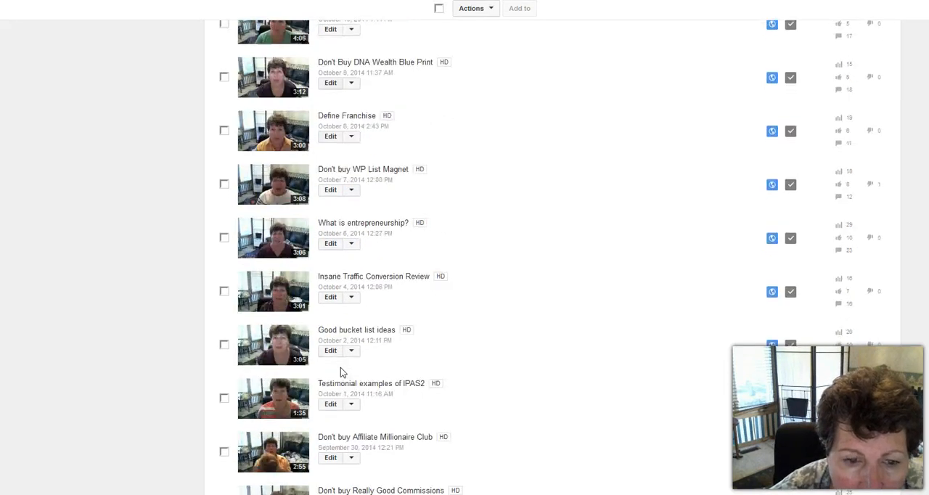
pyautogui.scroll(-3)
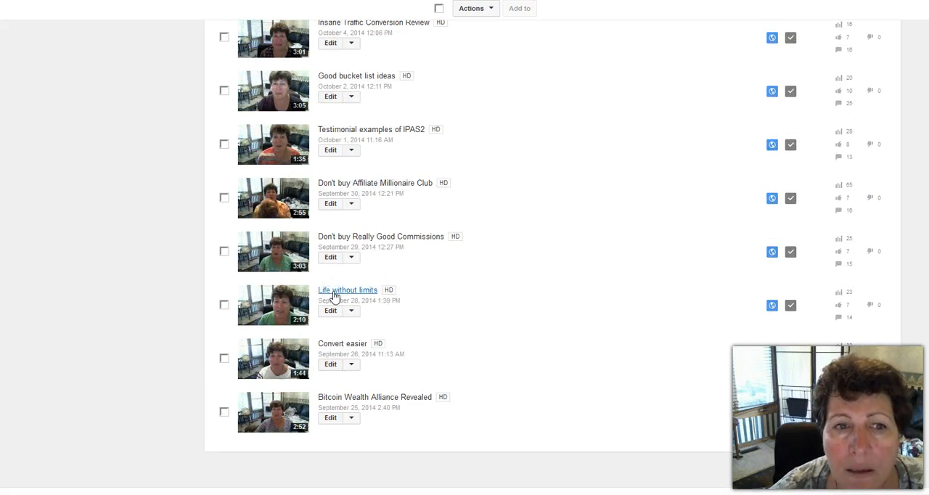
pyautogui.click(347, 290)
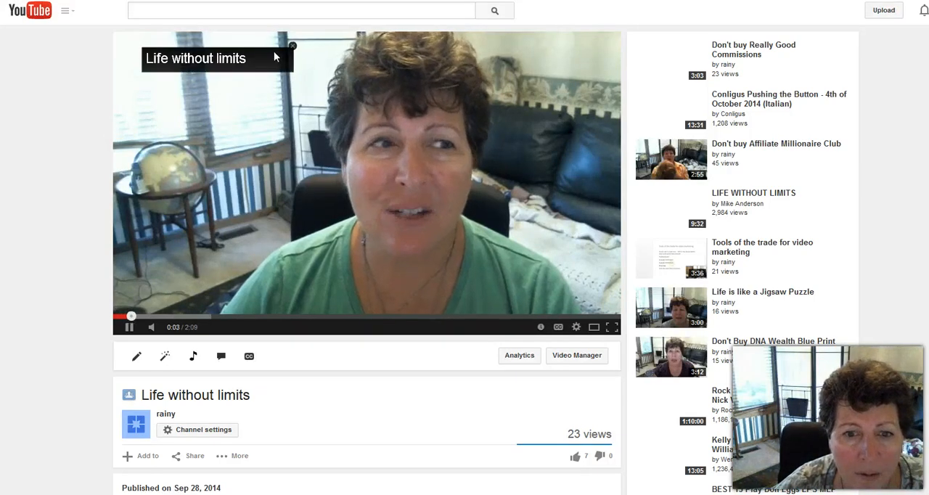
pyautogui.moveTo(283, 203)
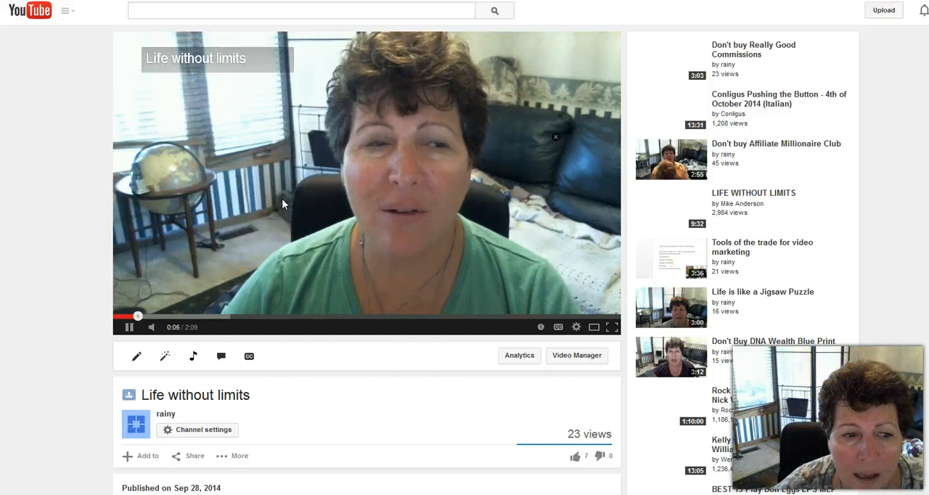